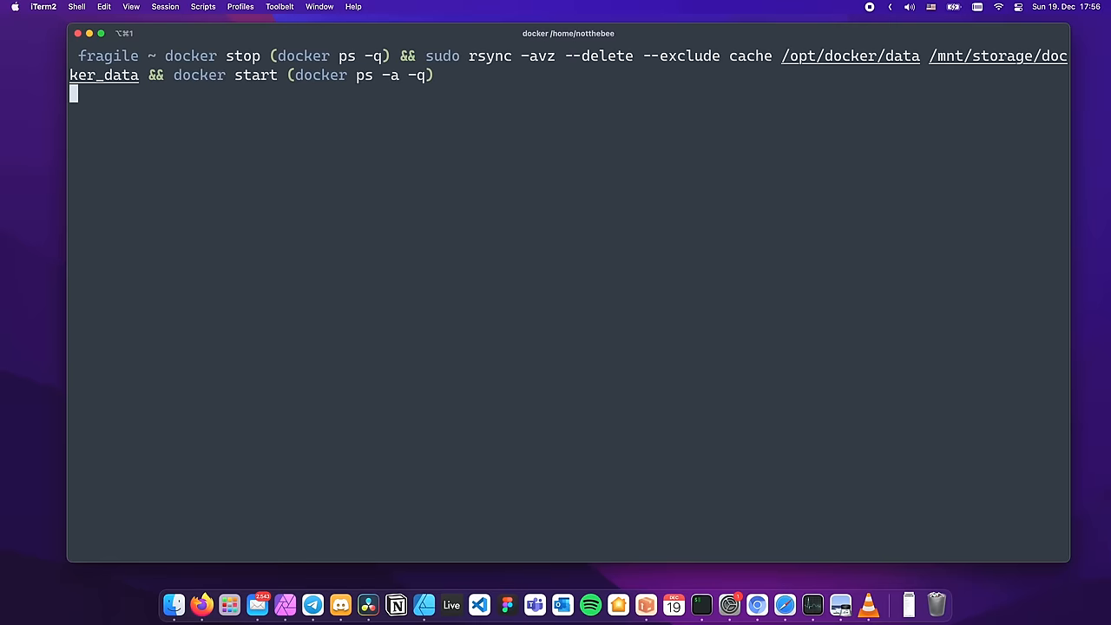
Run the docker stop, rsync backup of /opt/docker/data to storage and docker start command
key("Return")
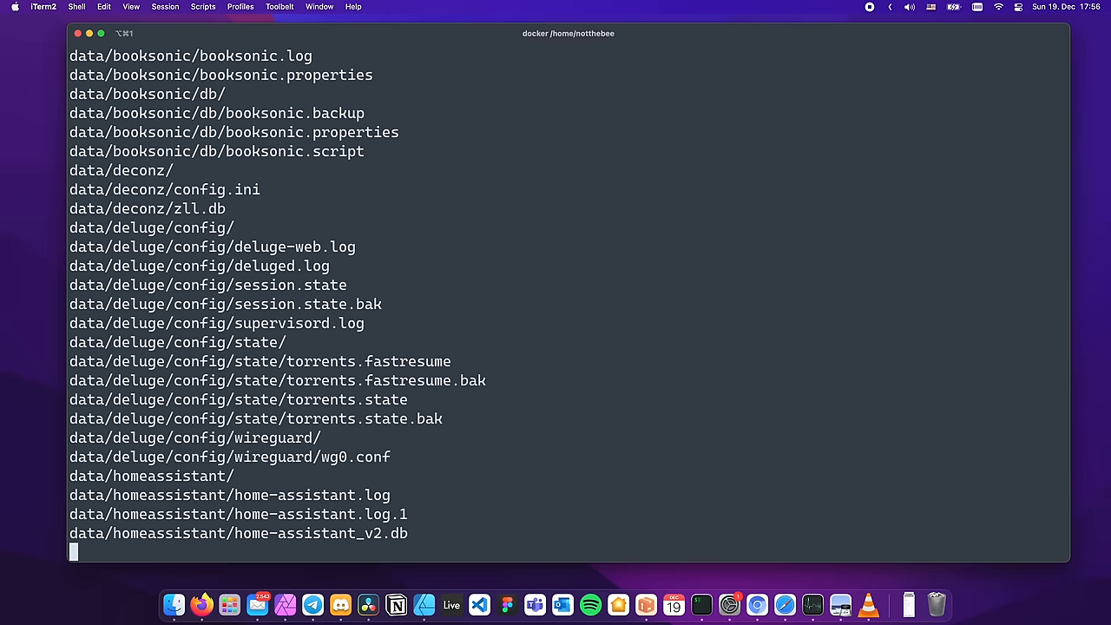